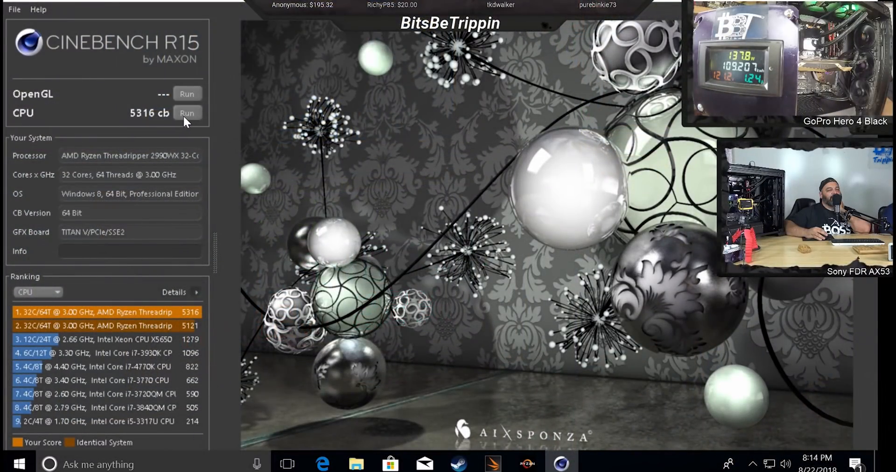
Step: Run the Cinebench R15 CPU test and view its 5316 cb score atop the ranking
left_click(187, 112)
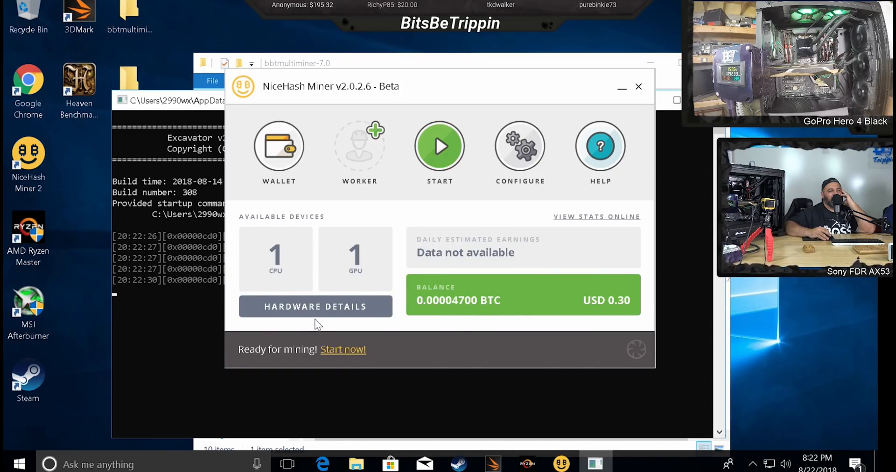
left_click(438, 146)
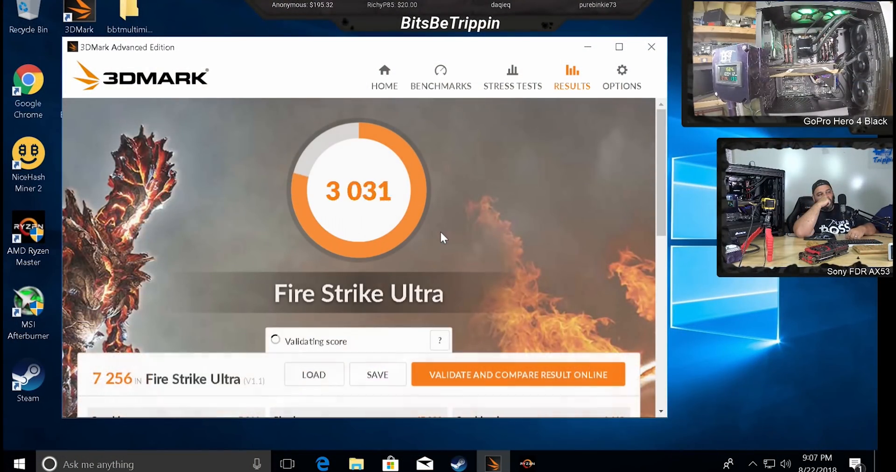
Step: Compare the 9,979 Time Spy result online and scroll to its 'better than 95%' ranking
left_click(516, 374)
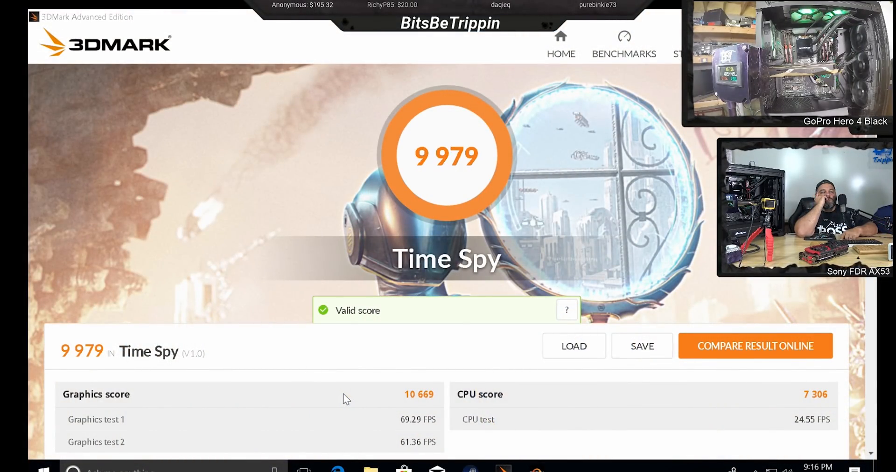
left_click(754, 346)
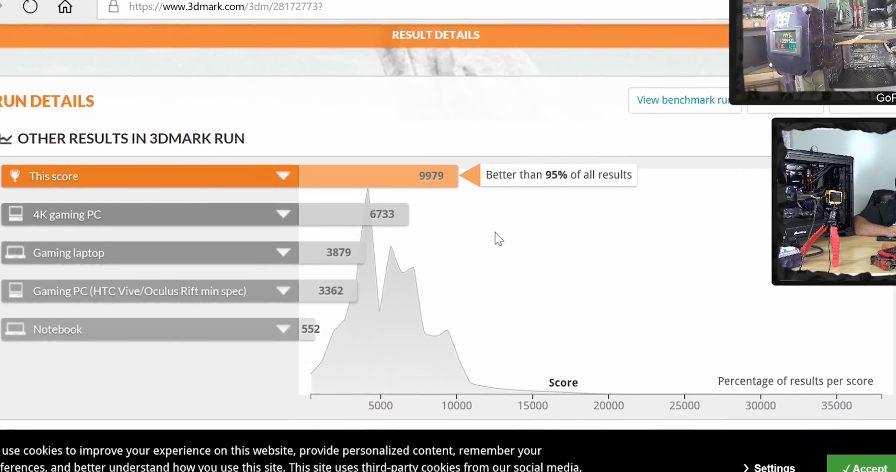
scroll("down", 3)
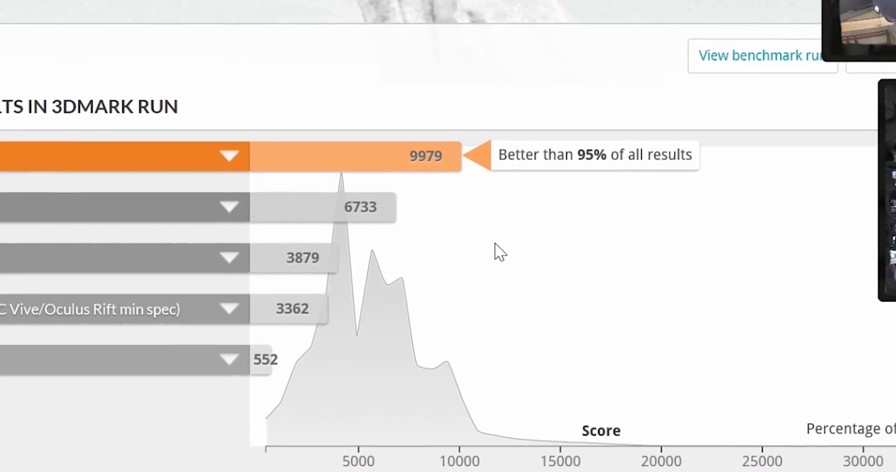